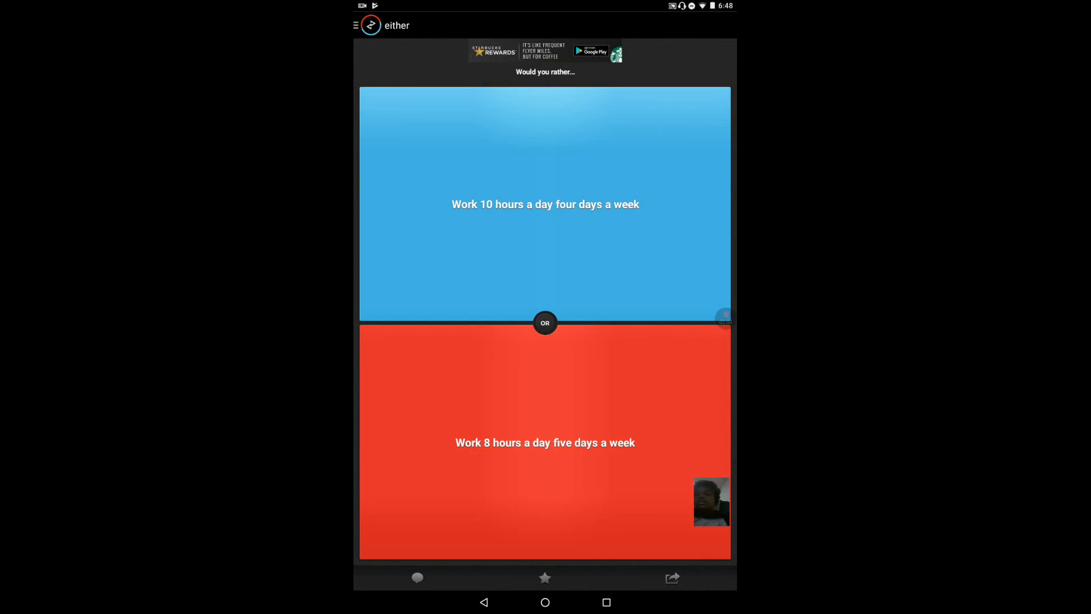
# Vote on the work-hours question and then the sun-versus-glass-eye question
pyautogui.click(544, 204)
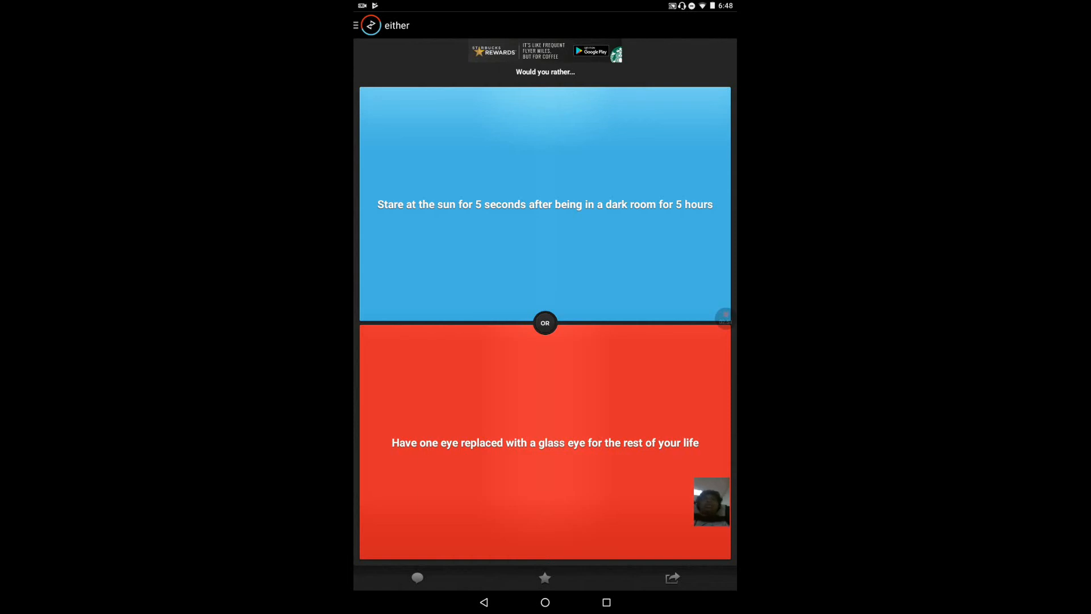
pyautogui.click(544, 206)
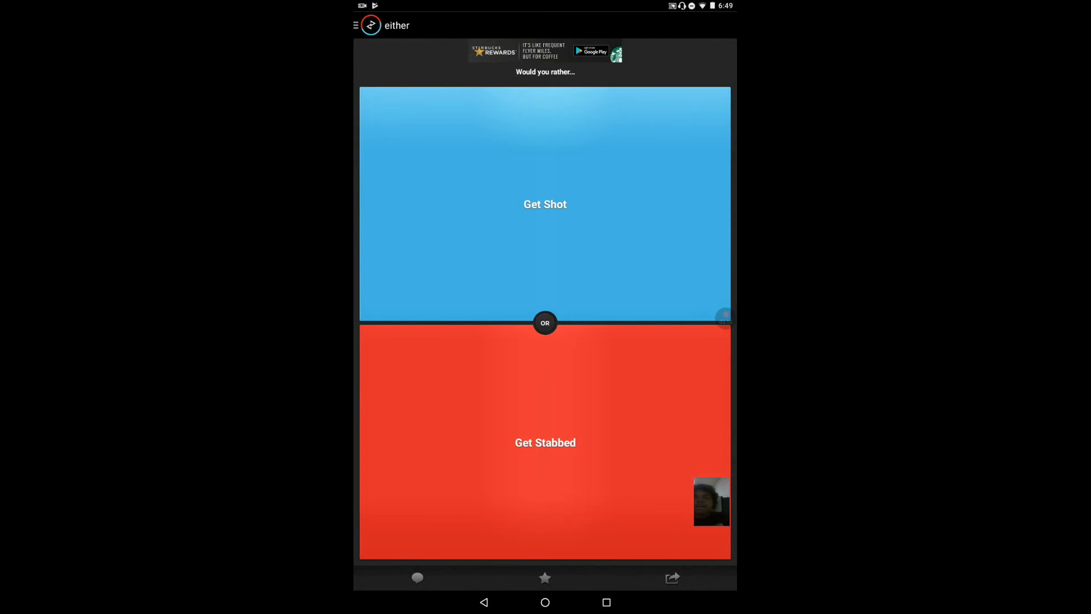
# Vote on Get Shot or Get Stabbed and the Circle of Life question, then choose Nicolas Cage
pyautogui.click(544, 204)
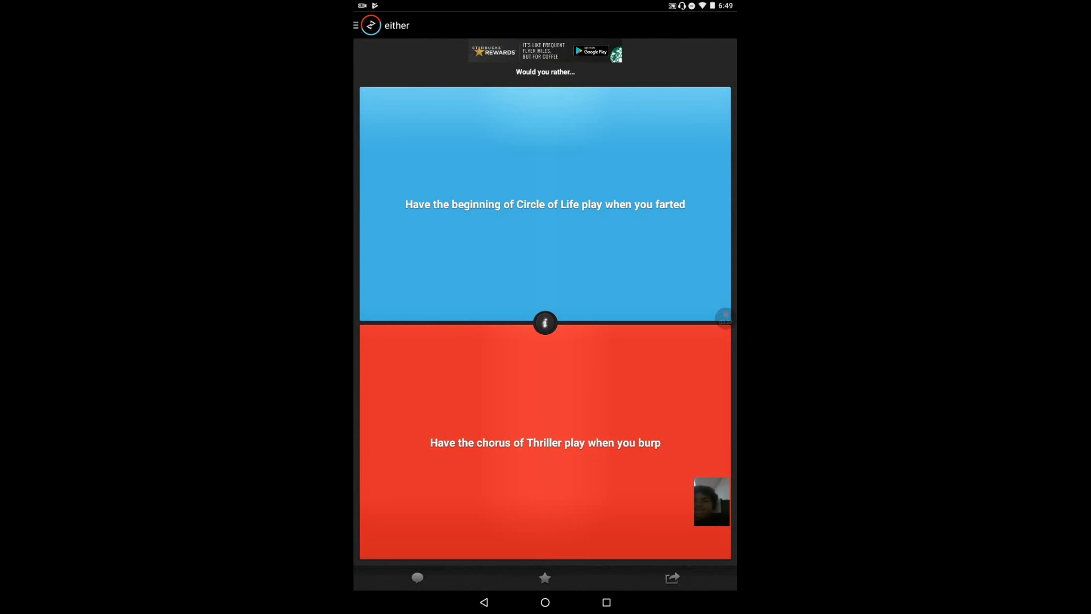
pyautogui.click(544, 203)
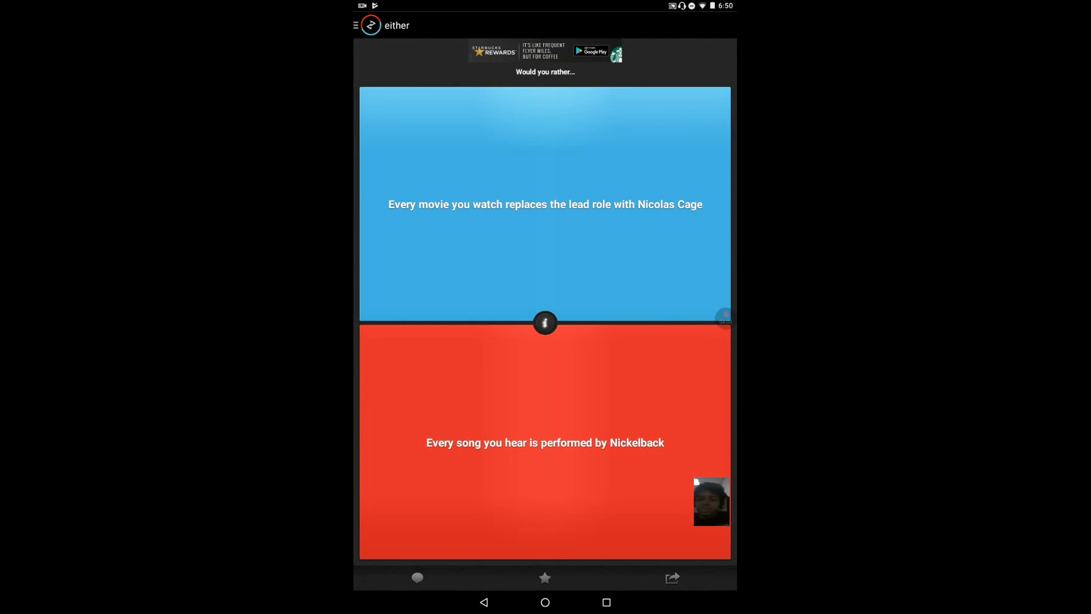
pyautogui.click(389, 275)
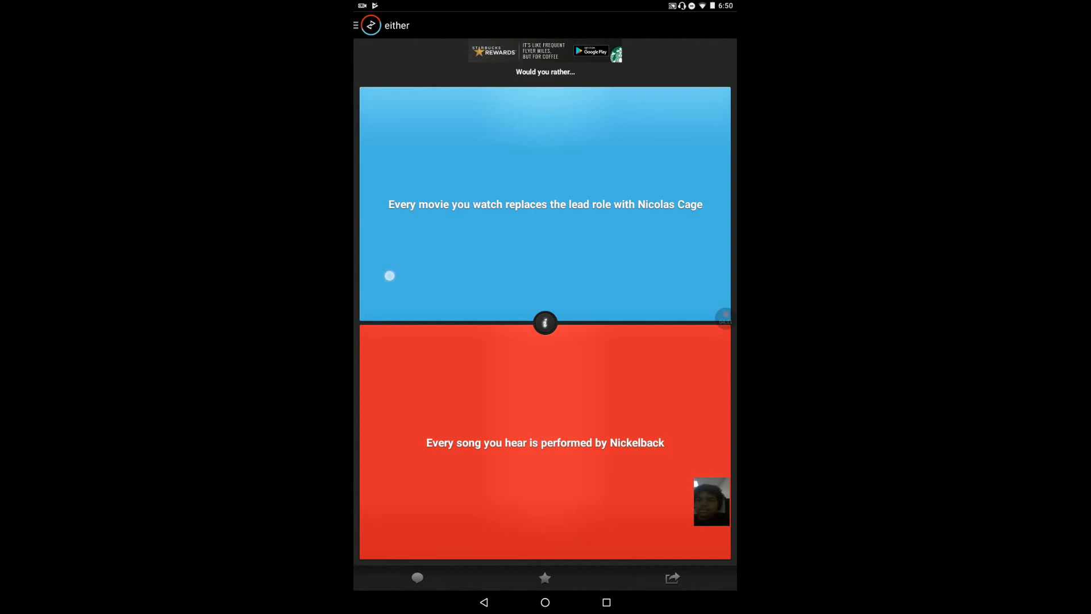
# Advance past the Nicolas Cage result to the Fight Cybermen or Fight Daleks question
pyautogui.click(545, 203)
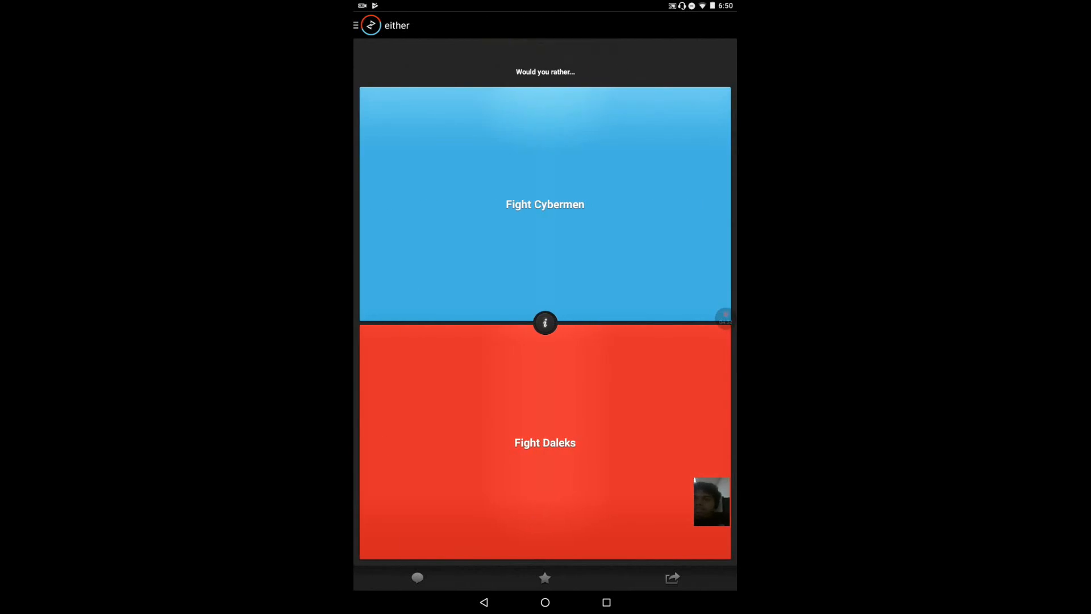
# Vote on Cybermen versus Daleks, then on breaking your leg versus your arm
pyautogui.click(545, 203)
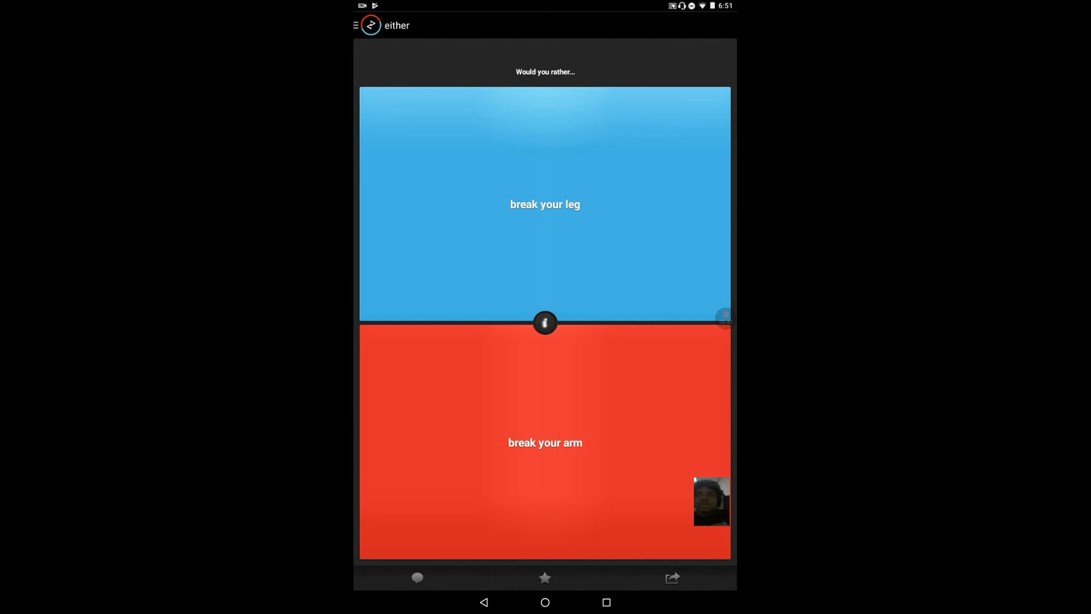
pyautogui.click(545, 442)
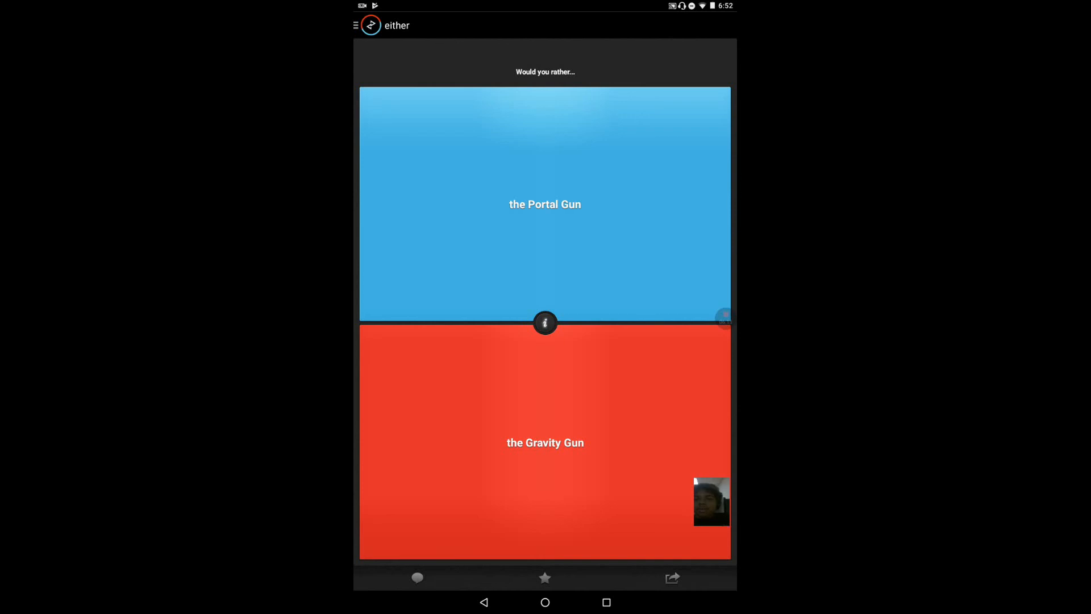
# Show the information note for the Portal Gun versus Gravity Gun question
pyautogui.click(545, 323)
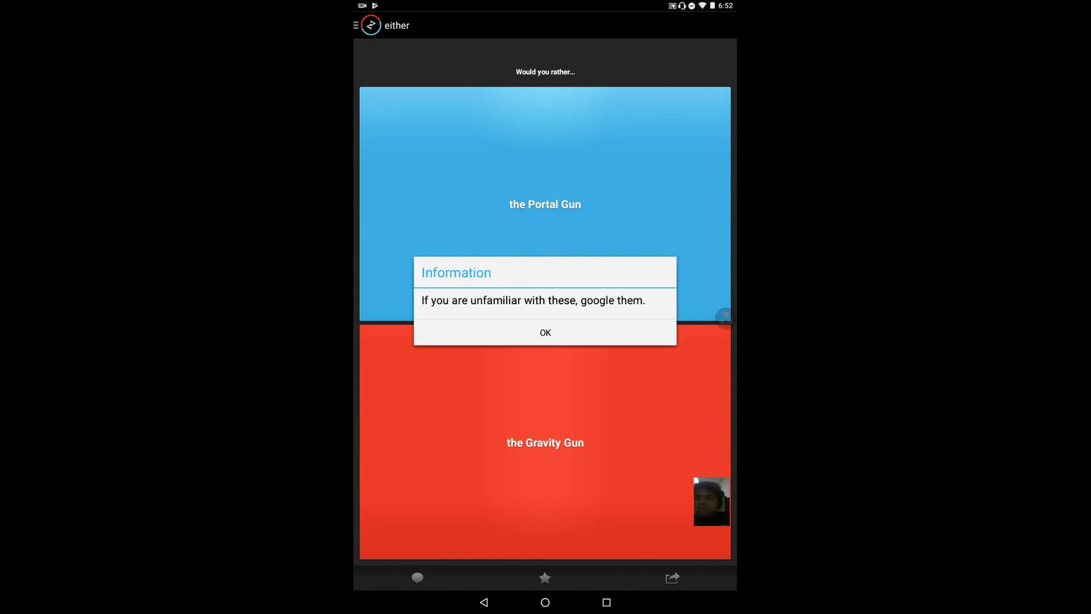
# Dismiss the information note and vote on Portal Gun versus Gravity Gun
pyautogui.click(545, 332)
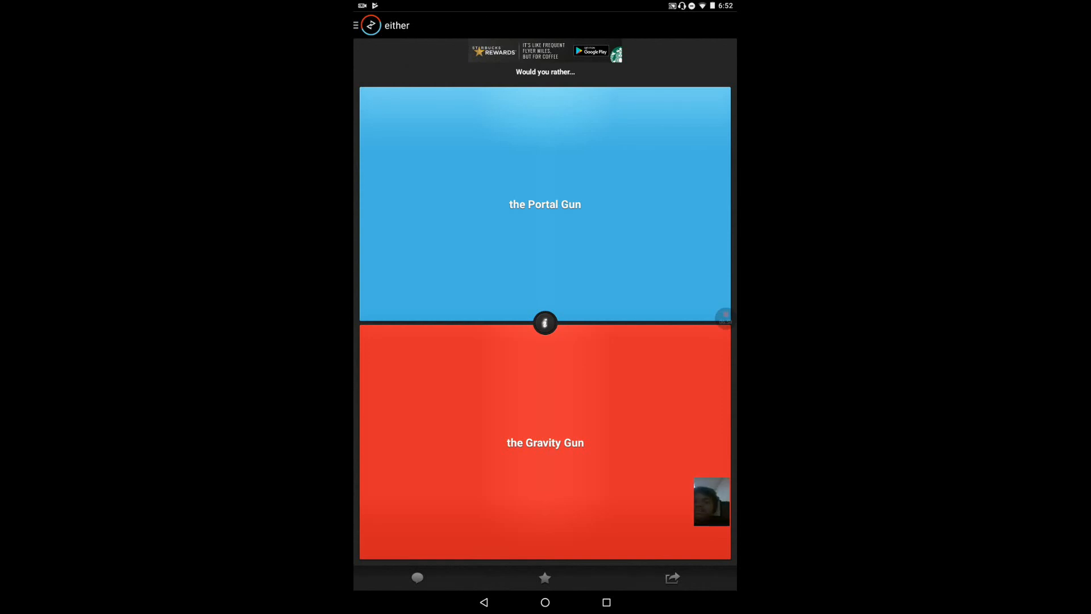
pyautogui.click(545, 203)
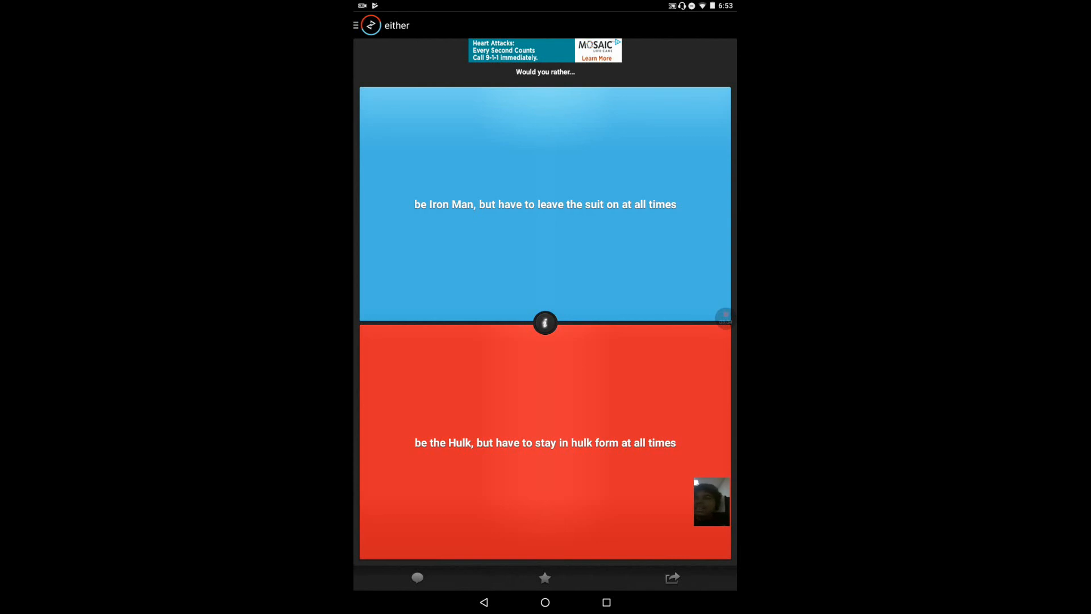
# Vote on the Iron Man in suit versus permanent Hulk question
pyautogui.click(459, 403)
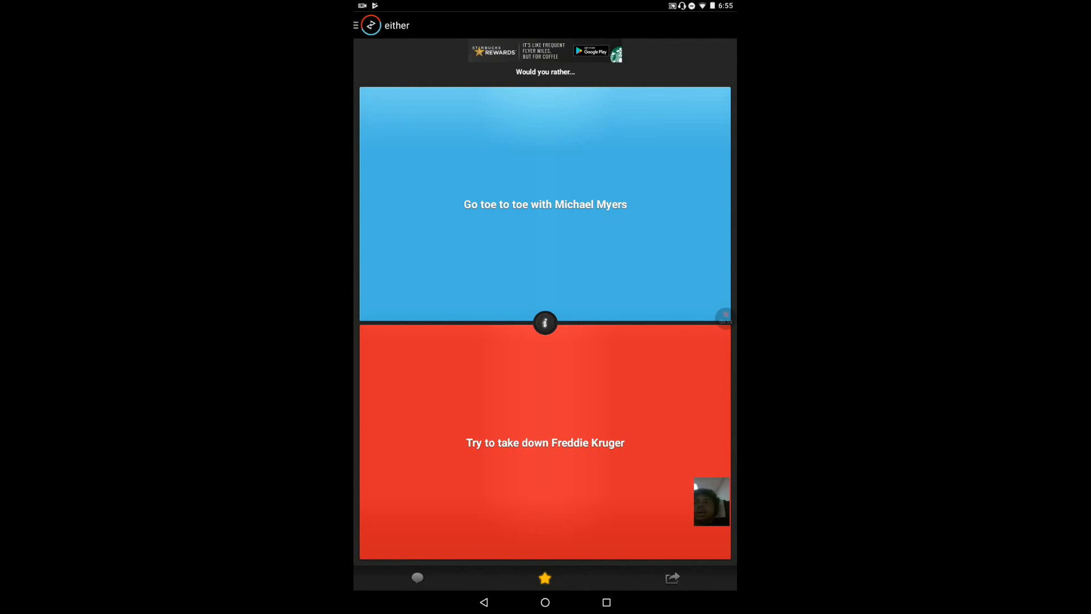
# Answer the Michael Myers versus Freddie Kruger question
pyautogui.click(544, 204)
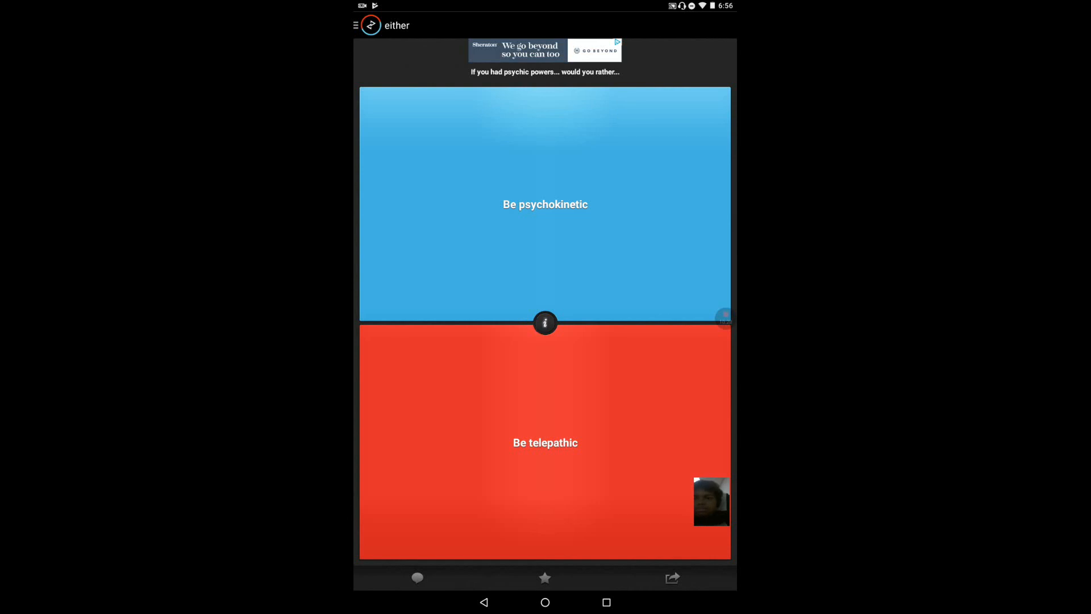
# Read and close the psychic powers explanation, then vote psychokinetic versus telepathic
pyautogui.click(545, 321)
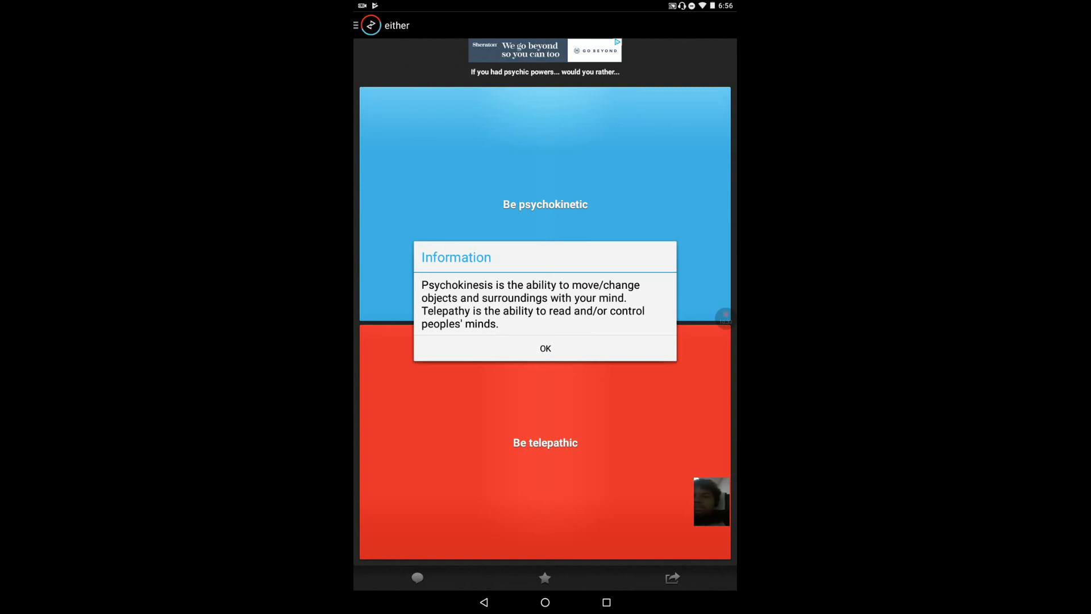
pyautogui.click(544, 348)
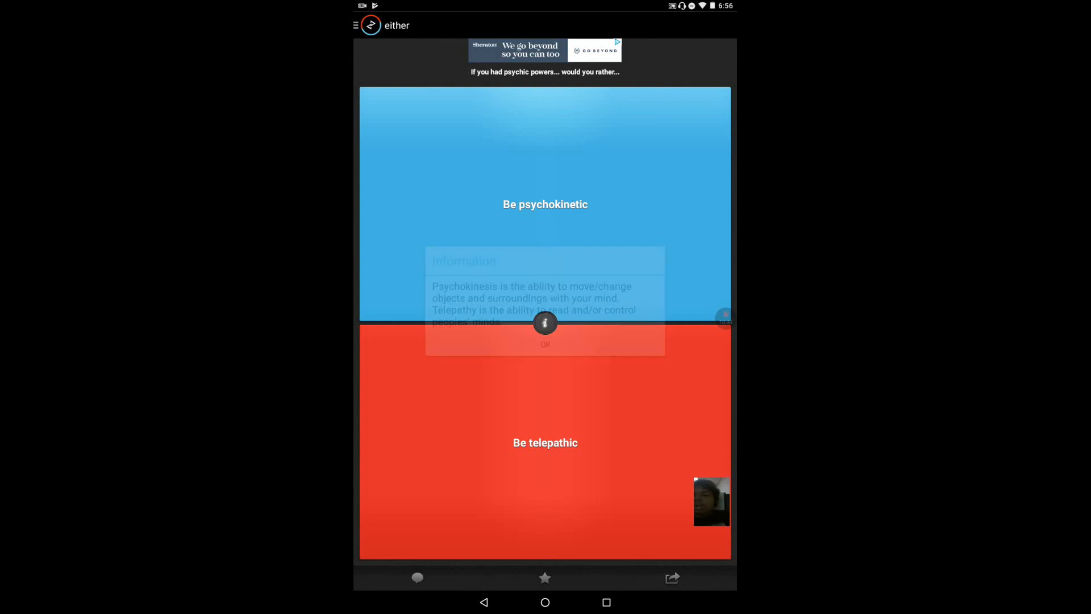
pyautogui.click(544, 343)
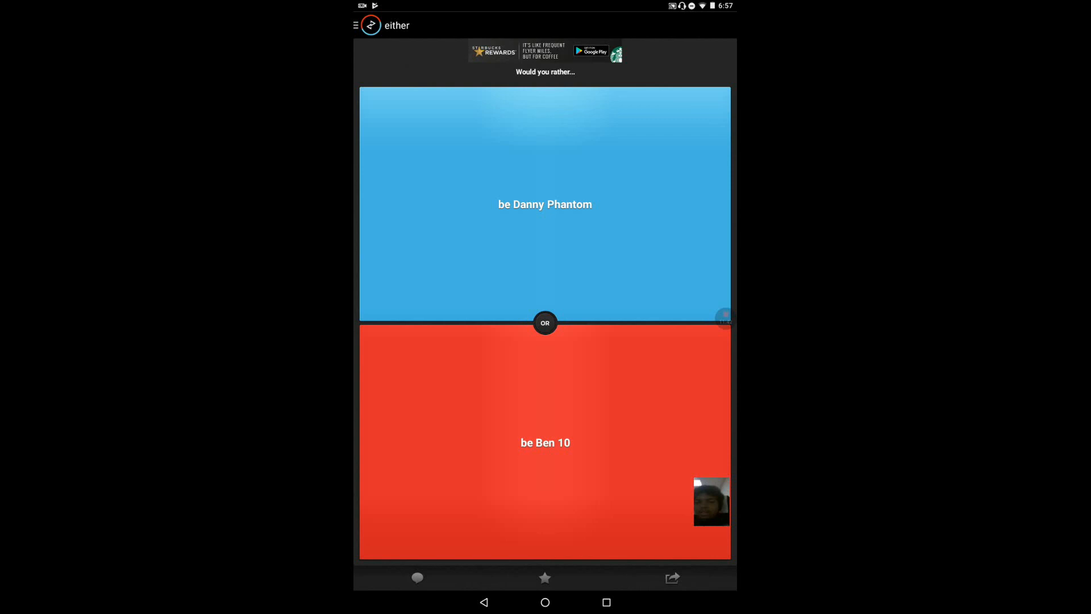
# Answer Danny Phantom versus Ben 10, then Skydive versus Bungie Jump
pyautogui.click(545, 203)
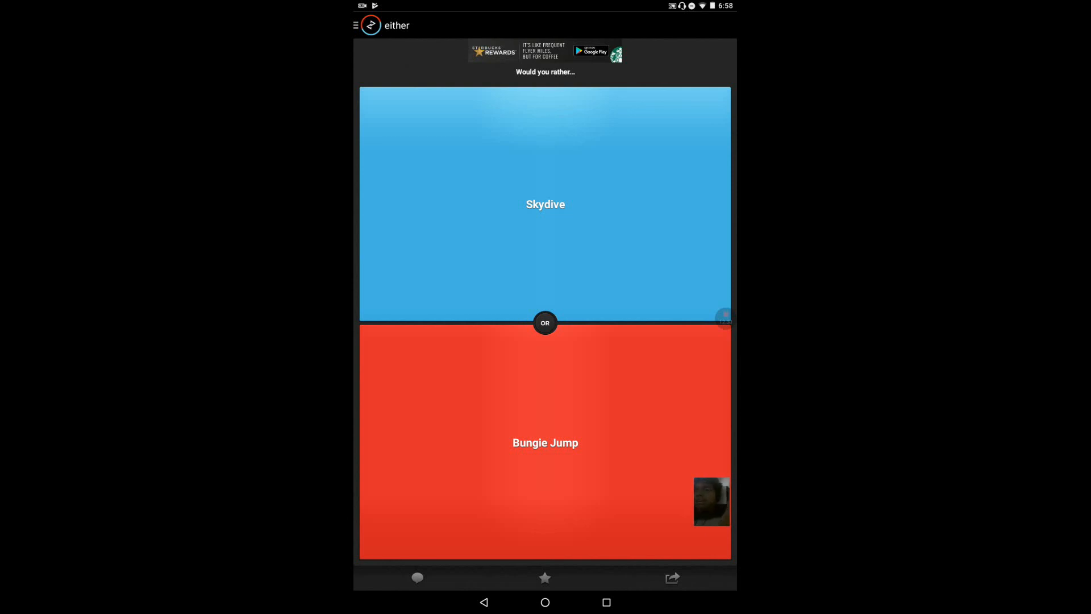
pyautogui.click(545, 203)
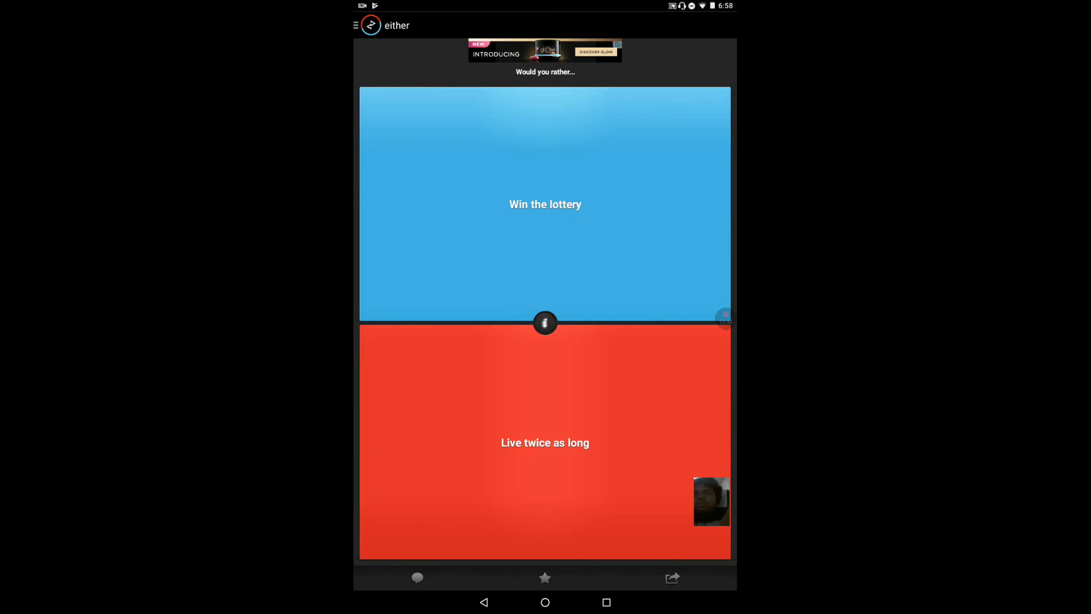
# Vote on the lottery-or-longevity question, then advance past the spouse question results (34% vs 66%)
pyautogui.click(545, 204)
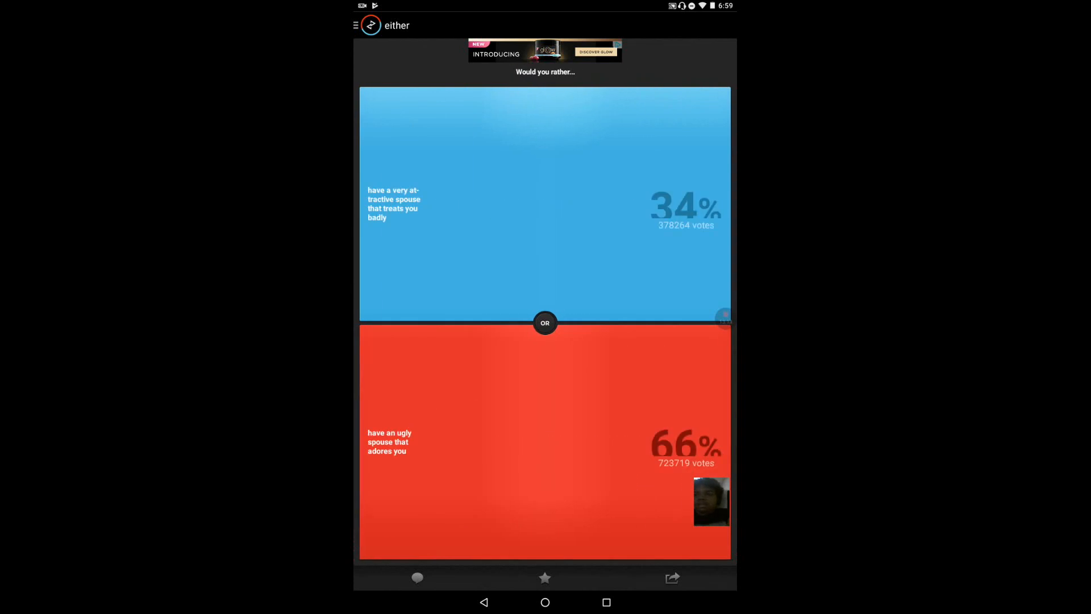
pyautogui.click(526, 432)
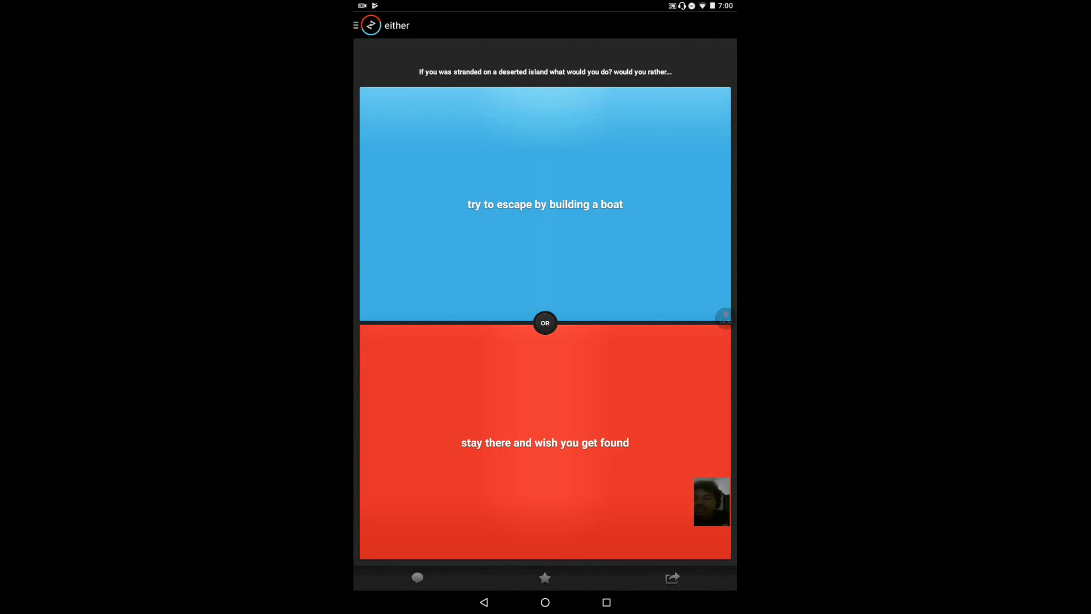
# Vote to escape by building a boat, revealing 71% boat versus 29% wait
pyautogui.click(544, 203)
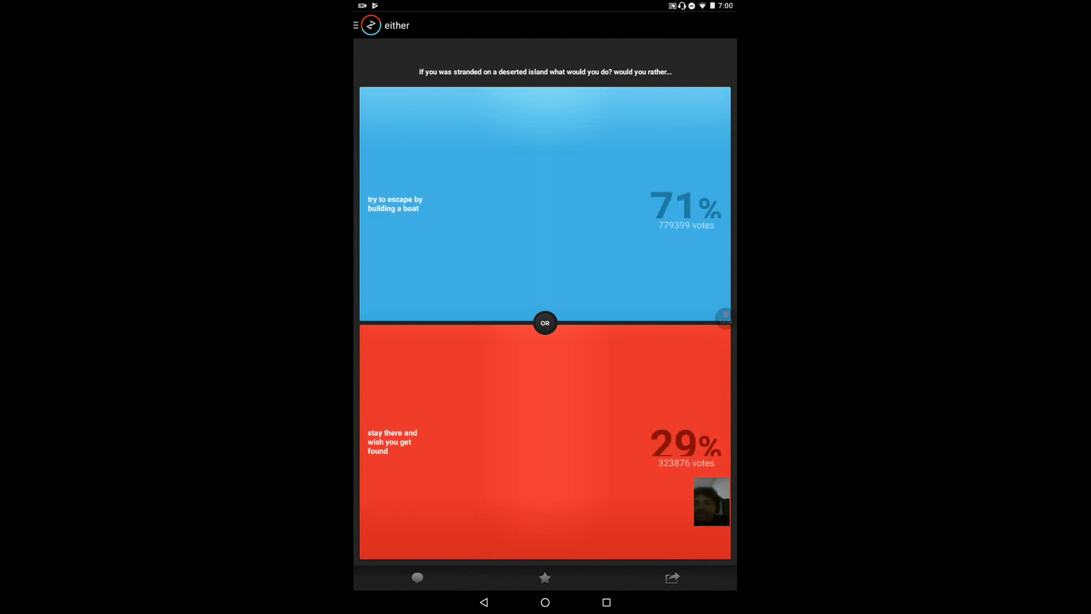